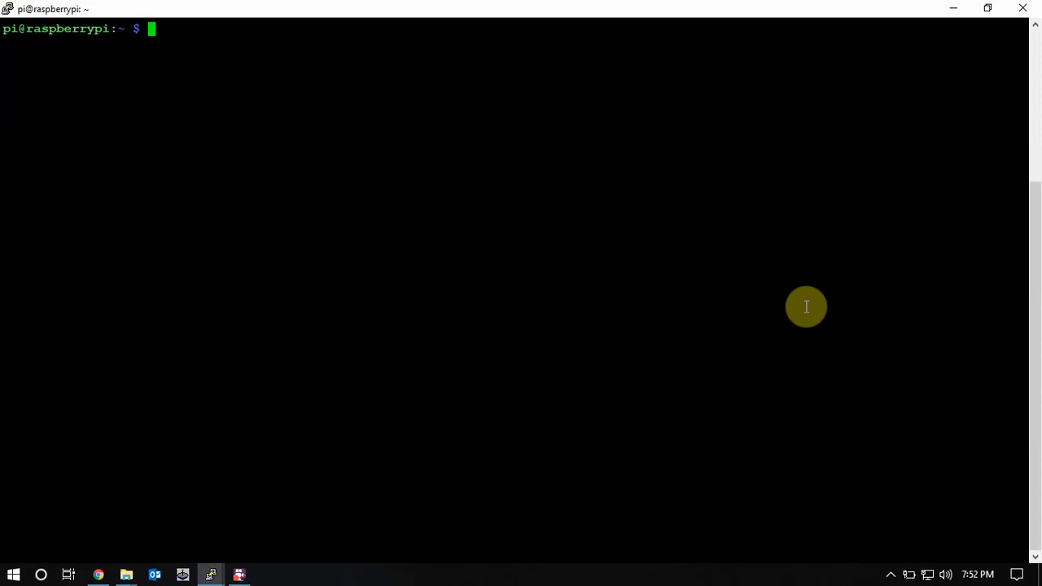
Run sudo service ssh restart, then open /etc/ssh/sshd_config in nano with sudo
type("sudo service ssh restart")
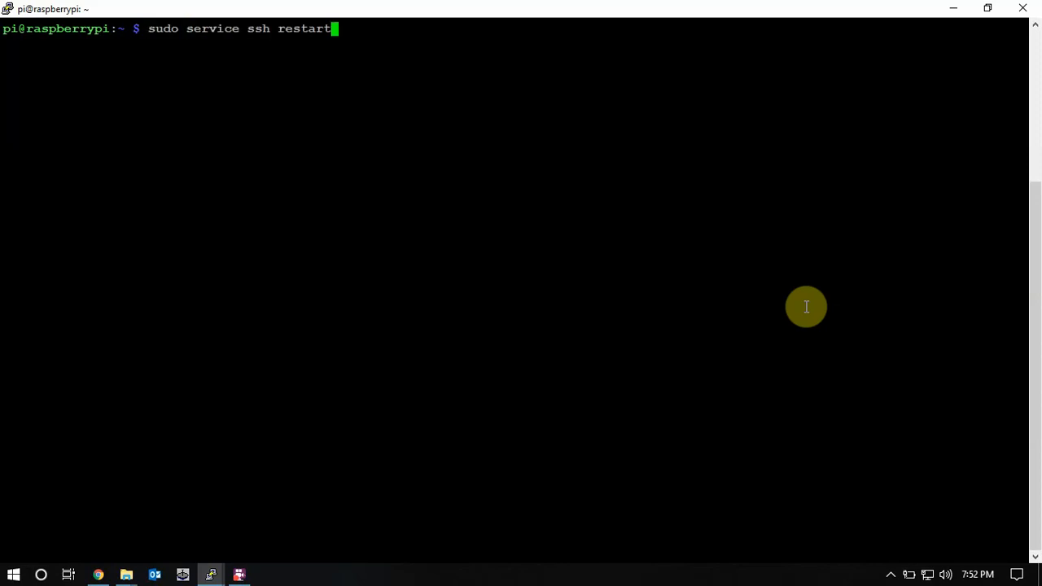
type("sudo nano /etc/ssh/sshd_config")
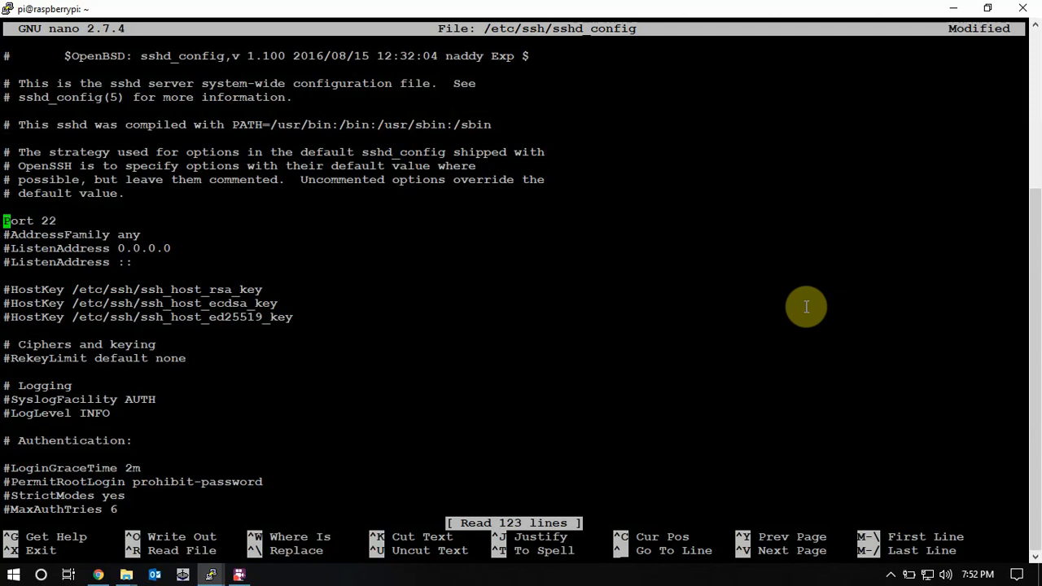
Edit the Port 22 line to Port 220 and save the config file
key("End")
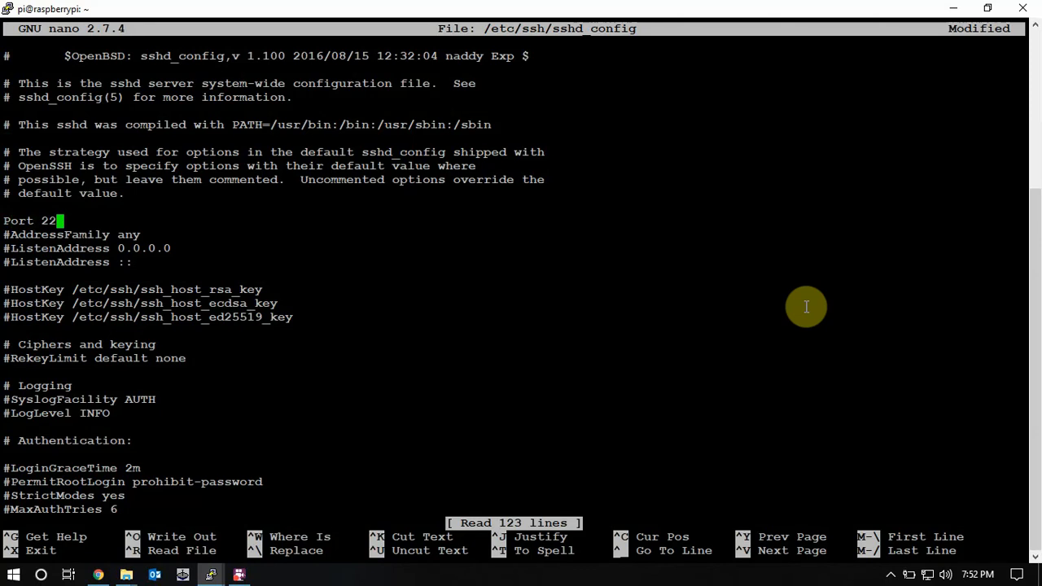
type("0")
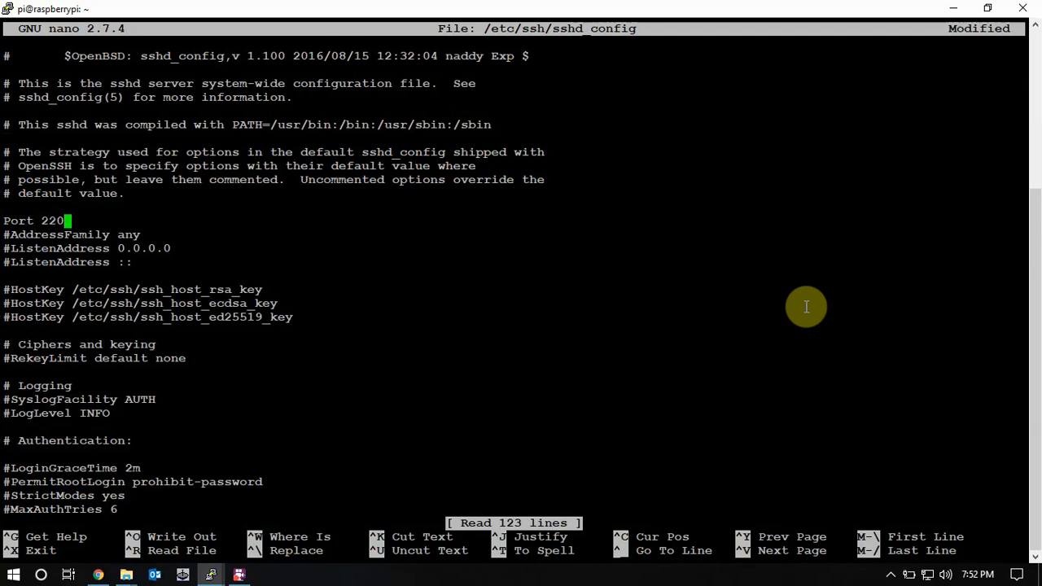
key("ctrl+o")
type("sudo service ssh restart")
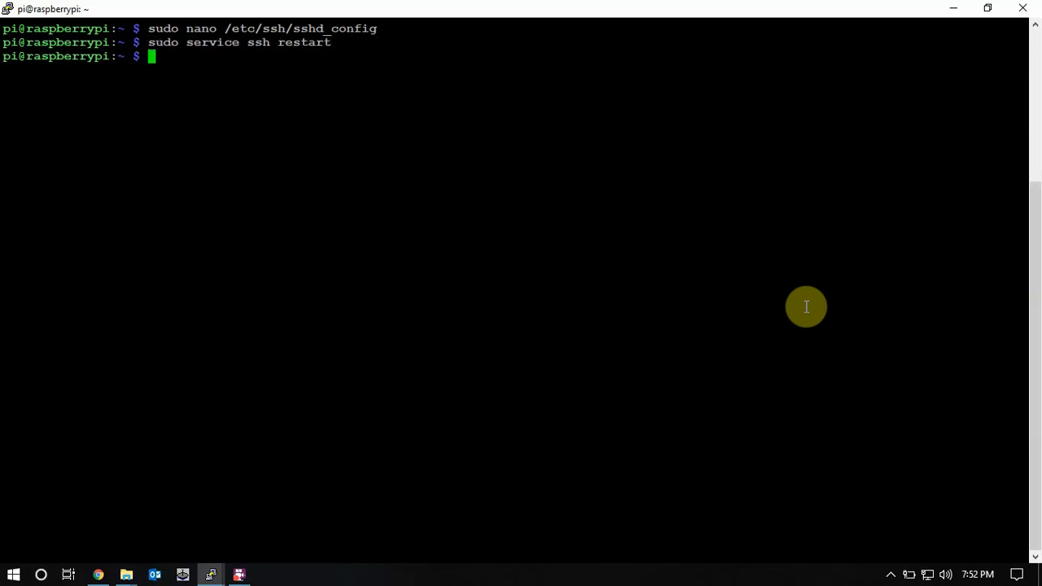
mouse_move(293, 538)
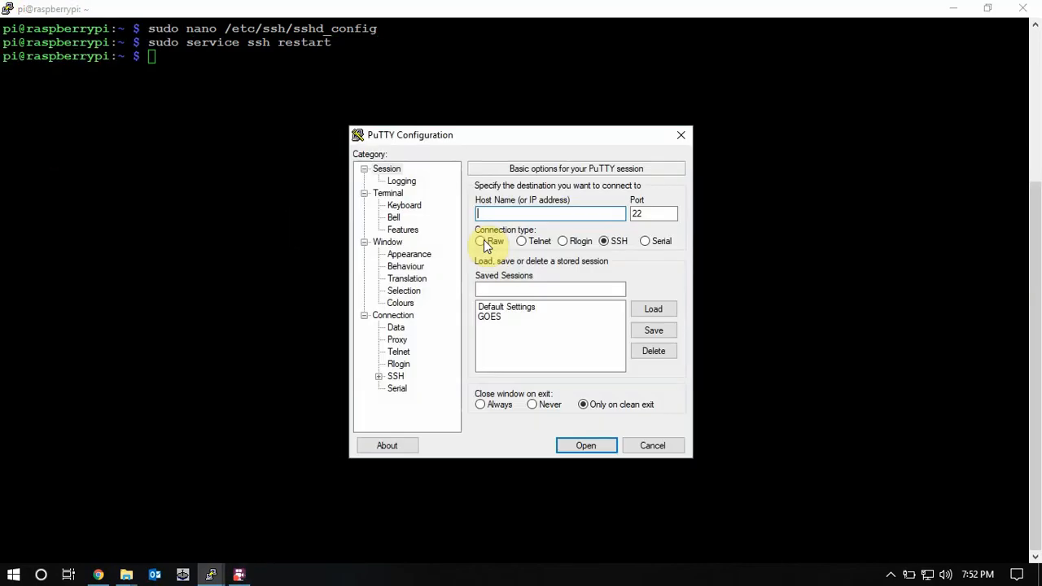
Try connecting to 192.168.0.131 on port 22, dismiss the refusal, and close the failed window
type("192.168.0.131")
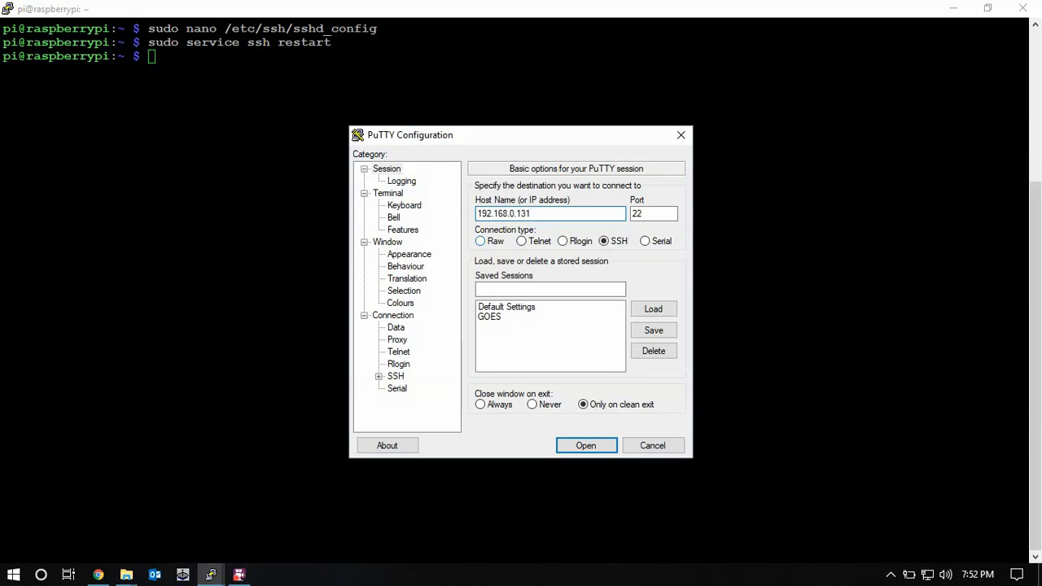
left_click(651, 213)
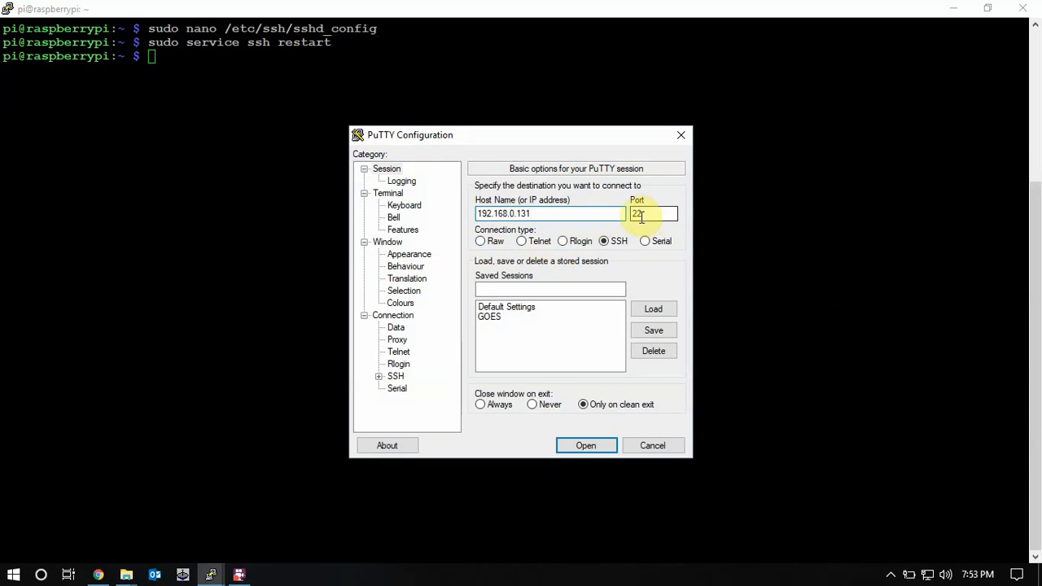
left_click(585, 445)
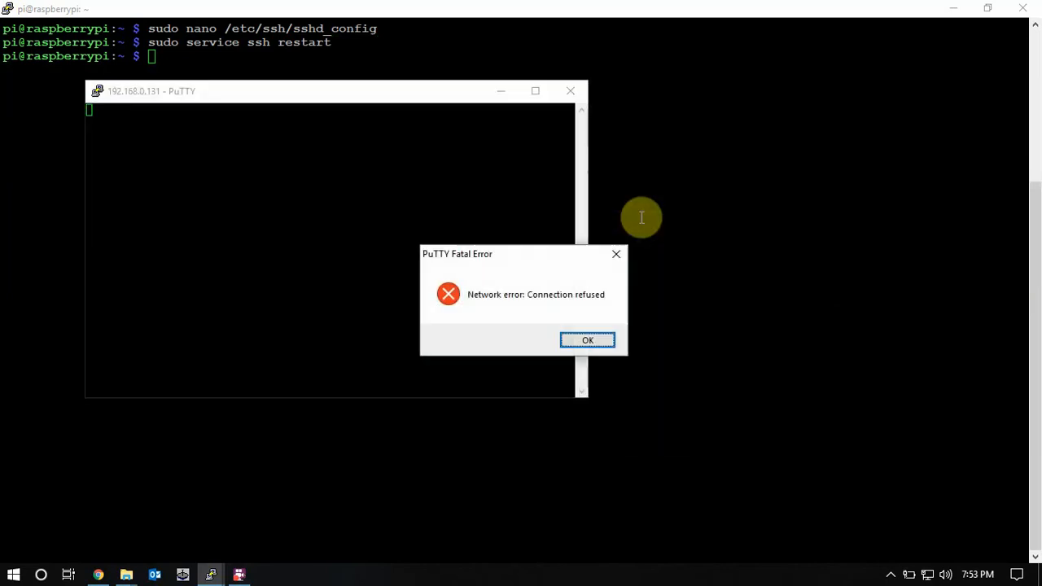
left_click(587, 339)
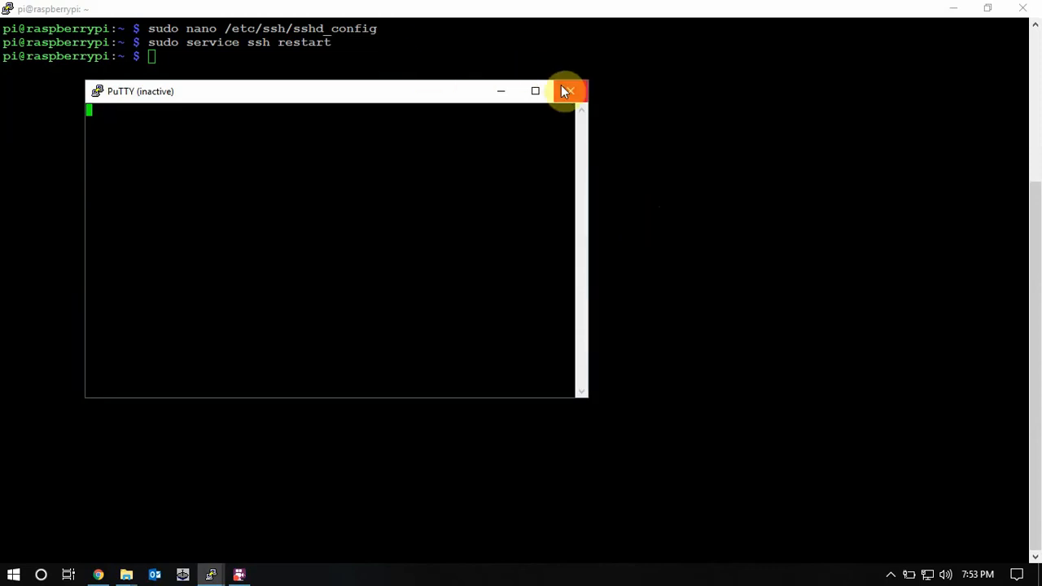
left_click(96, 90)
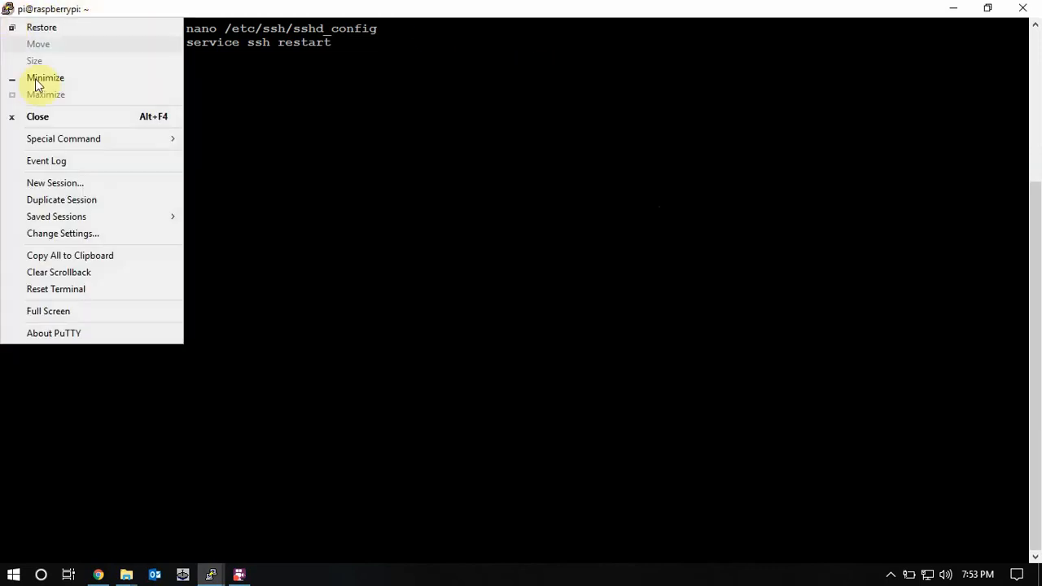
Connect a new session to host 192.168.0.131 on port 220
left_click(54, 182)
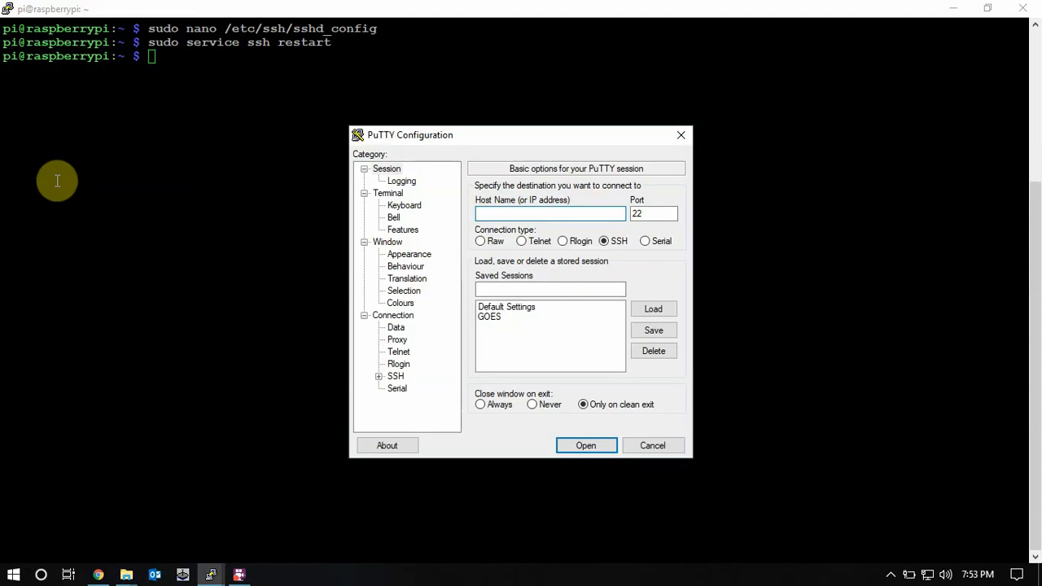
type("192.168.")
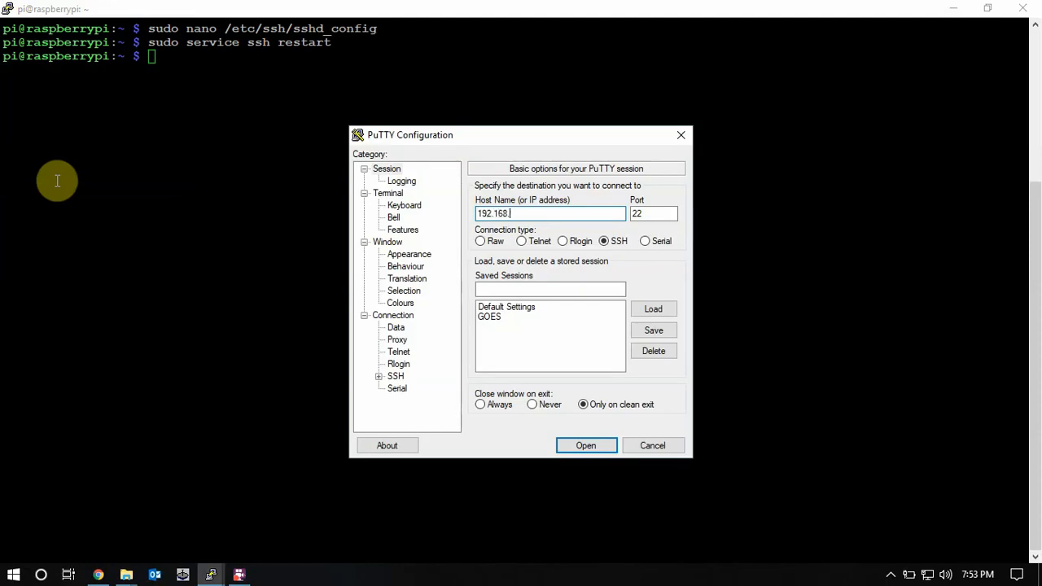
type("0.131")
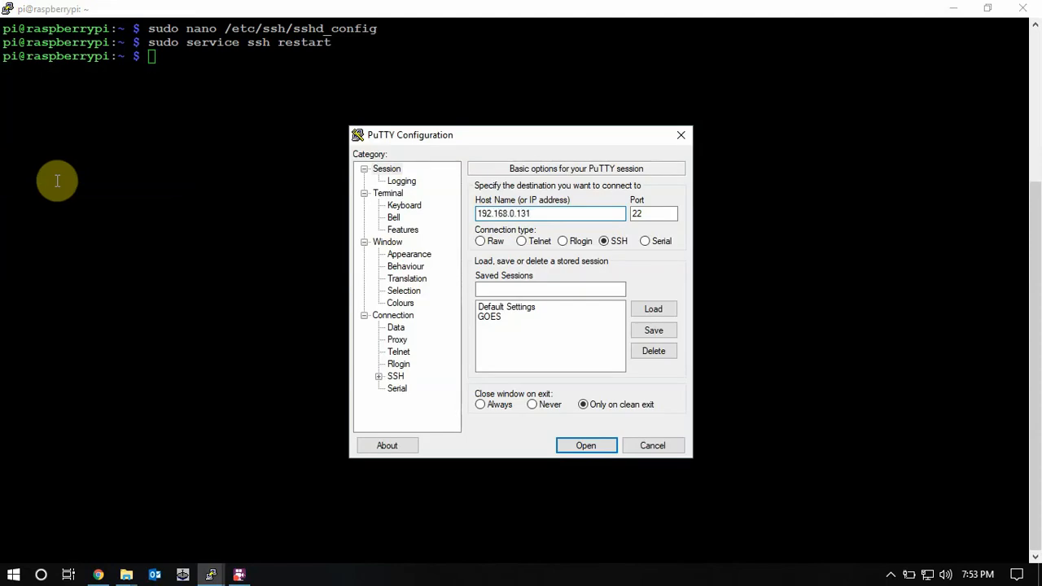
left_click(651, 213)
type("0")
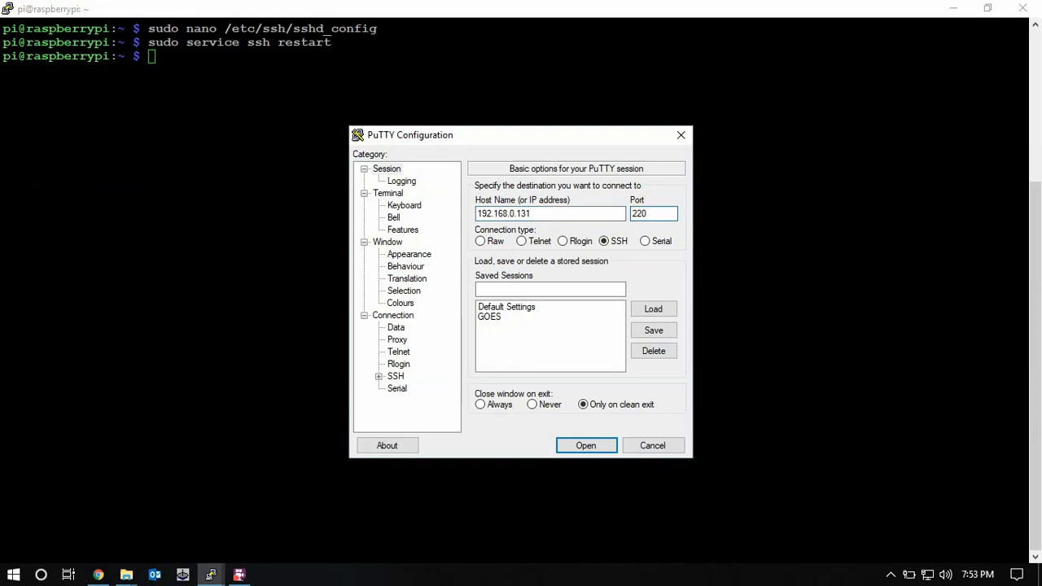
left_click(585, 445)
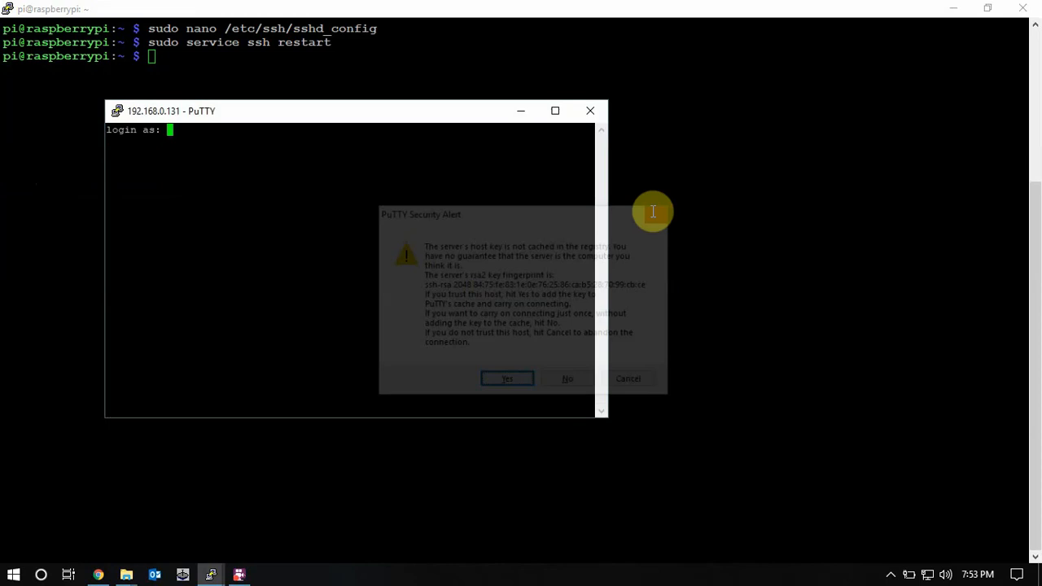
Accept the Raspberry Pi's host key in the PuTTY Security Alert
left_click(506, 378)
type("pi")
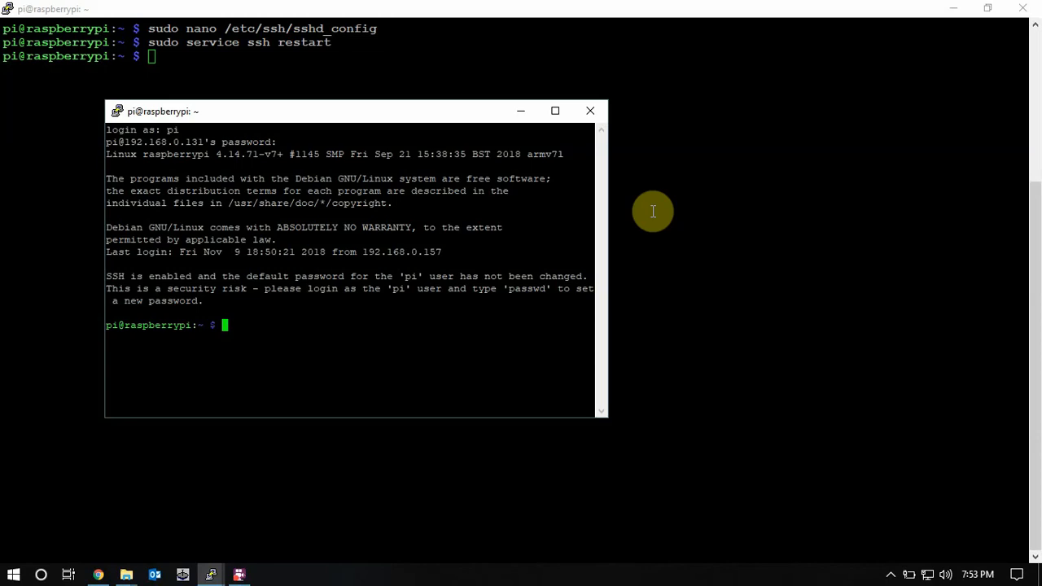
mouse_move(211, 563)
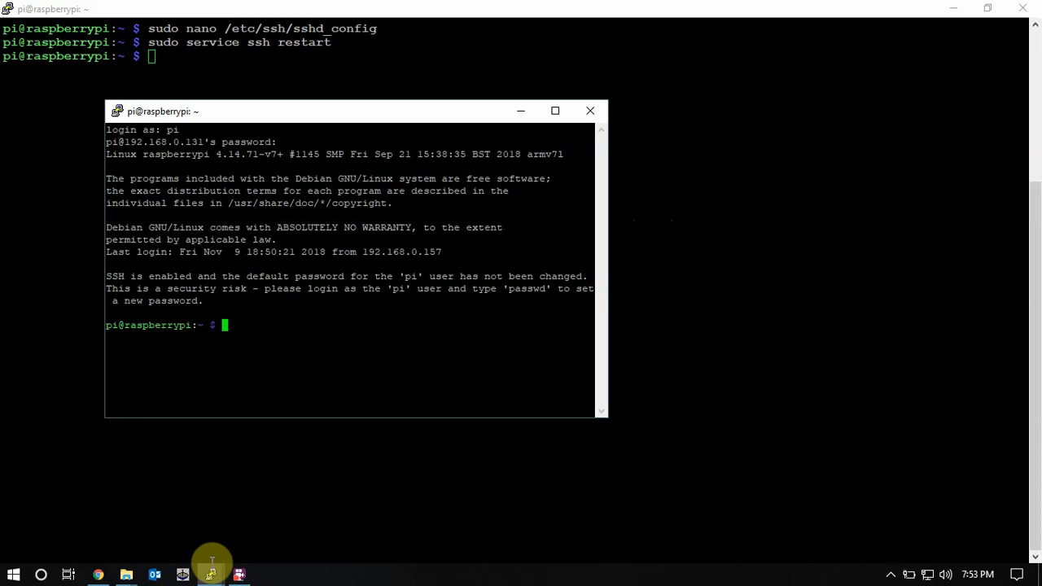